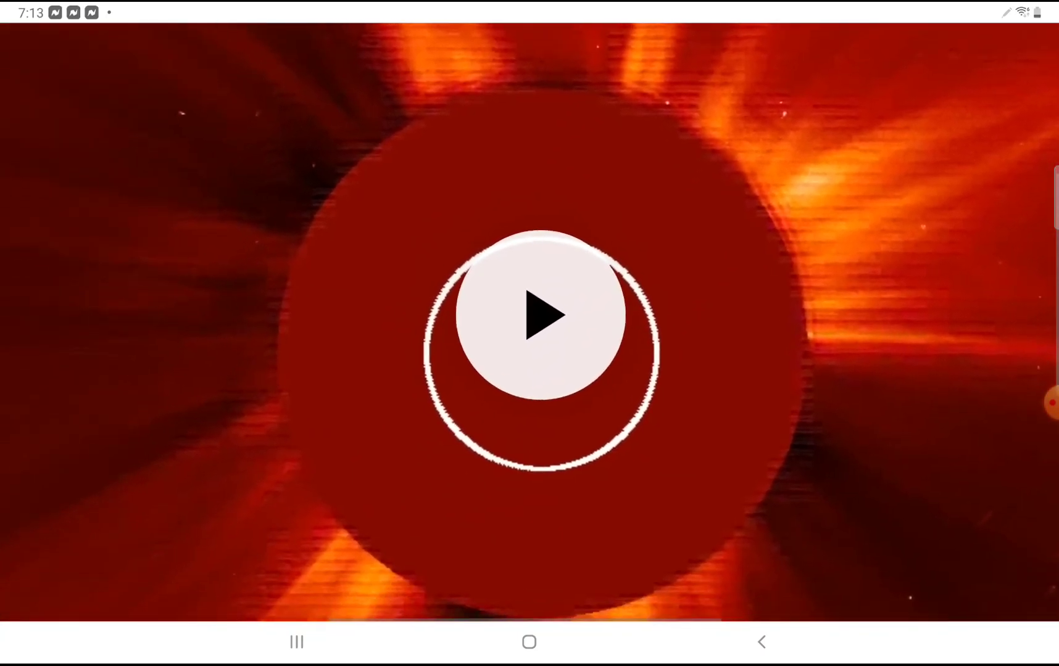
Step: Play the LASCO C2 solar movie full-screen
left_click(529, 315)
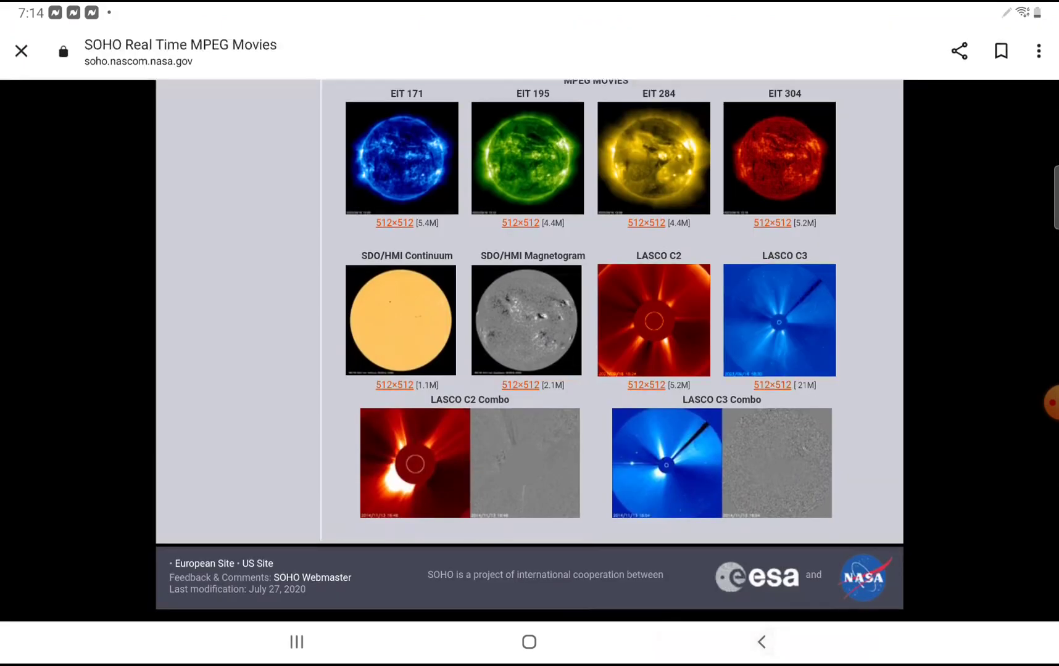
left_click(644, 223)
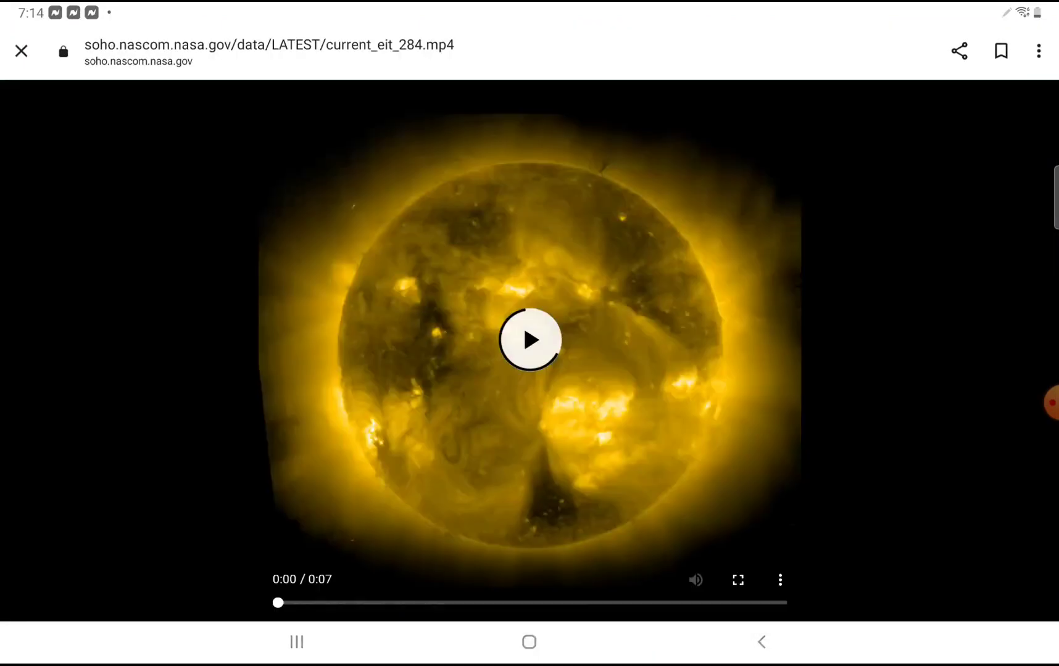
left_click(529, 339)
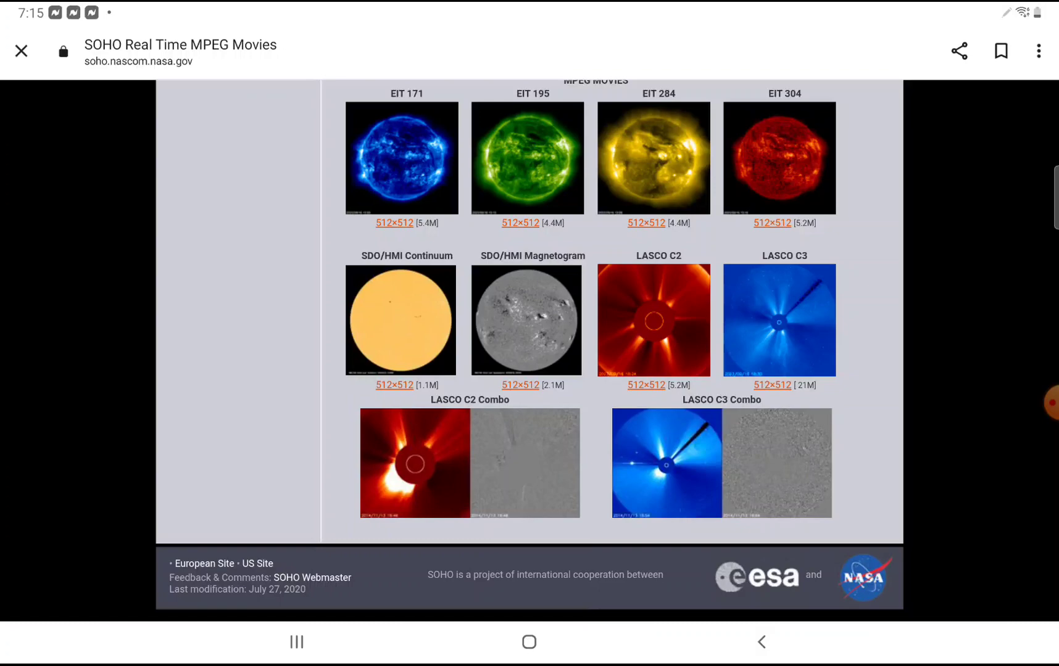
Step: Open and play the EIT 304 movie, then play the LASCO C3 Combo movie
left_click(770, 223)
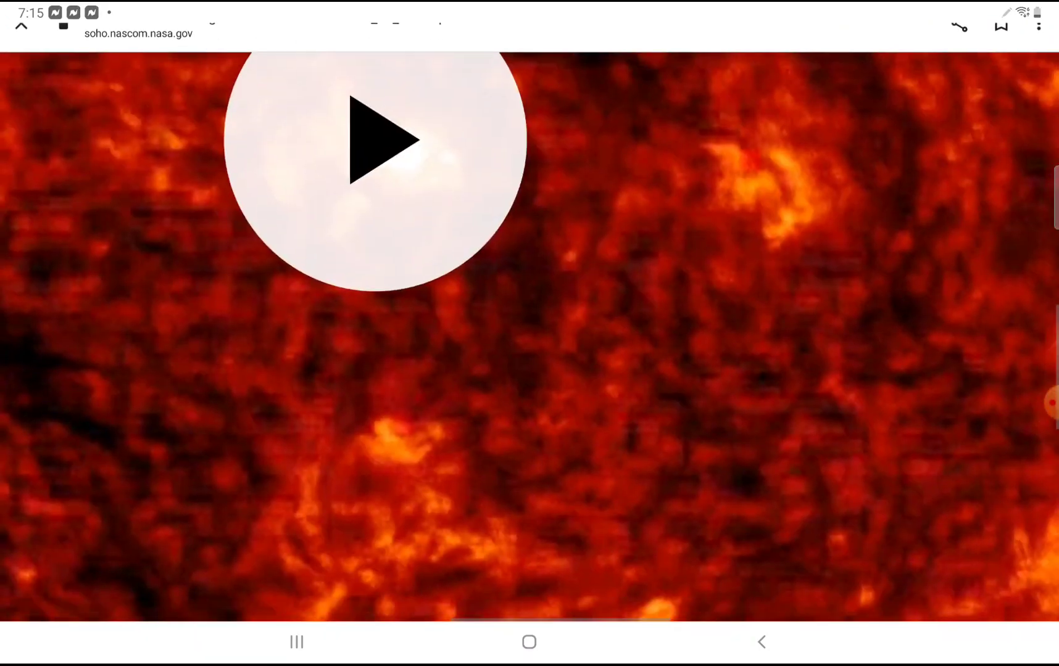
left_click(372, 141)
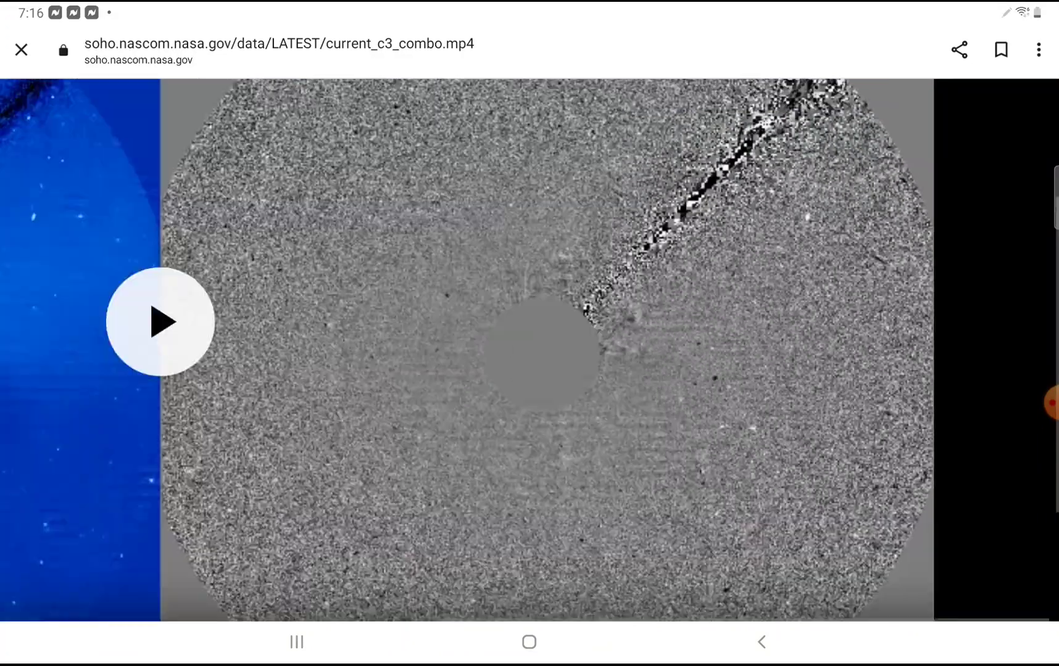
left_click(159, 321)
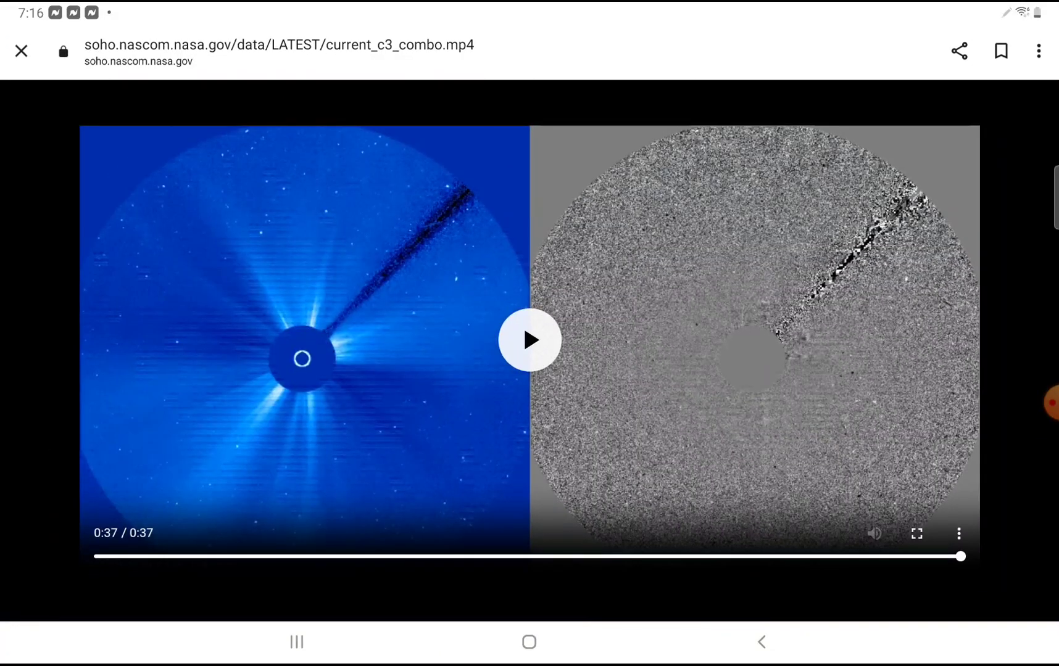